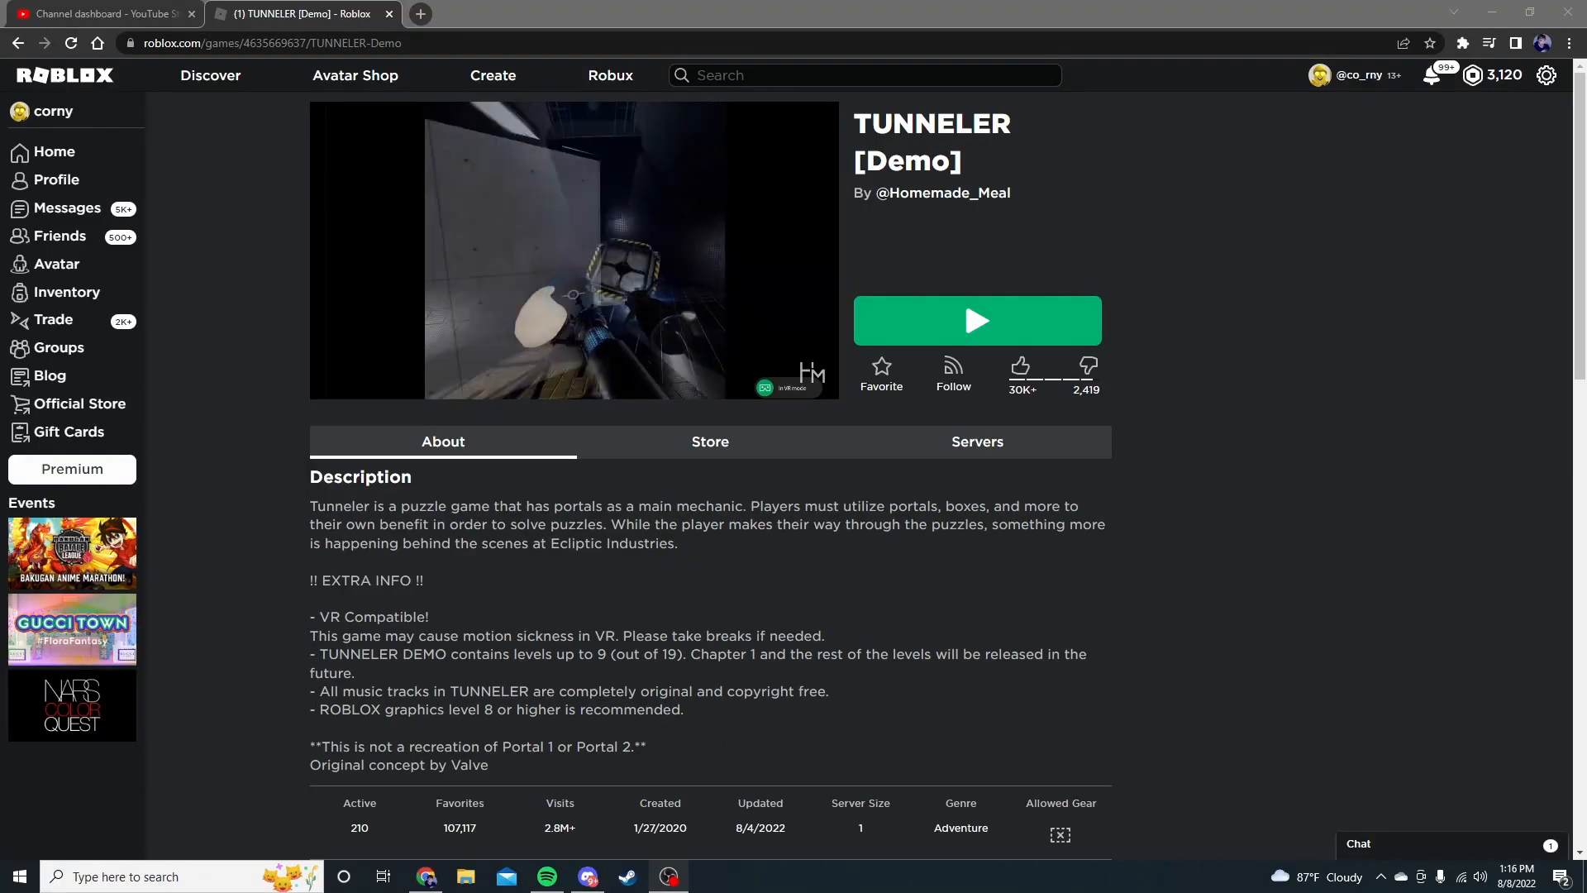
# - Open Tunneler's settings and scroll through the Video options
pyautogui.click(975, 320)
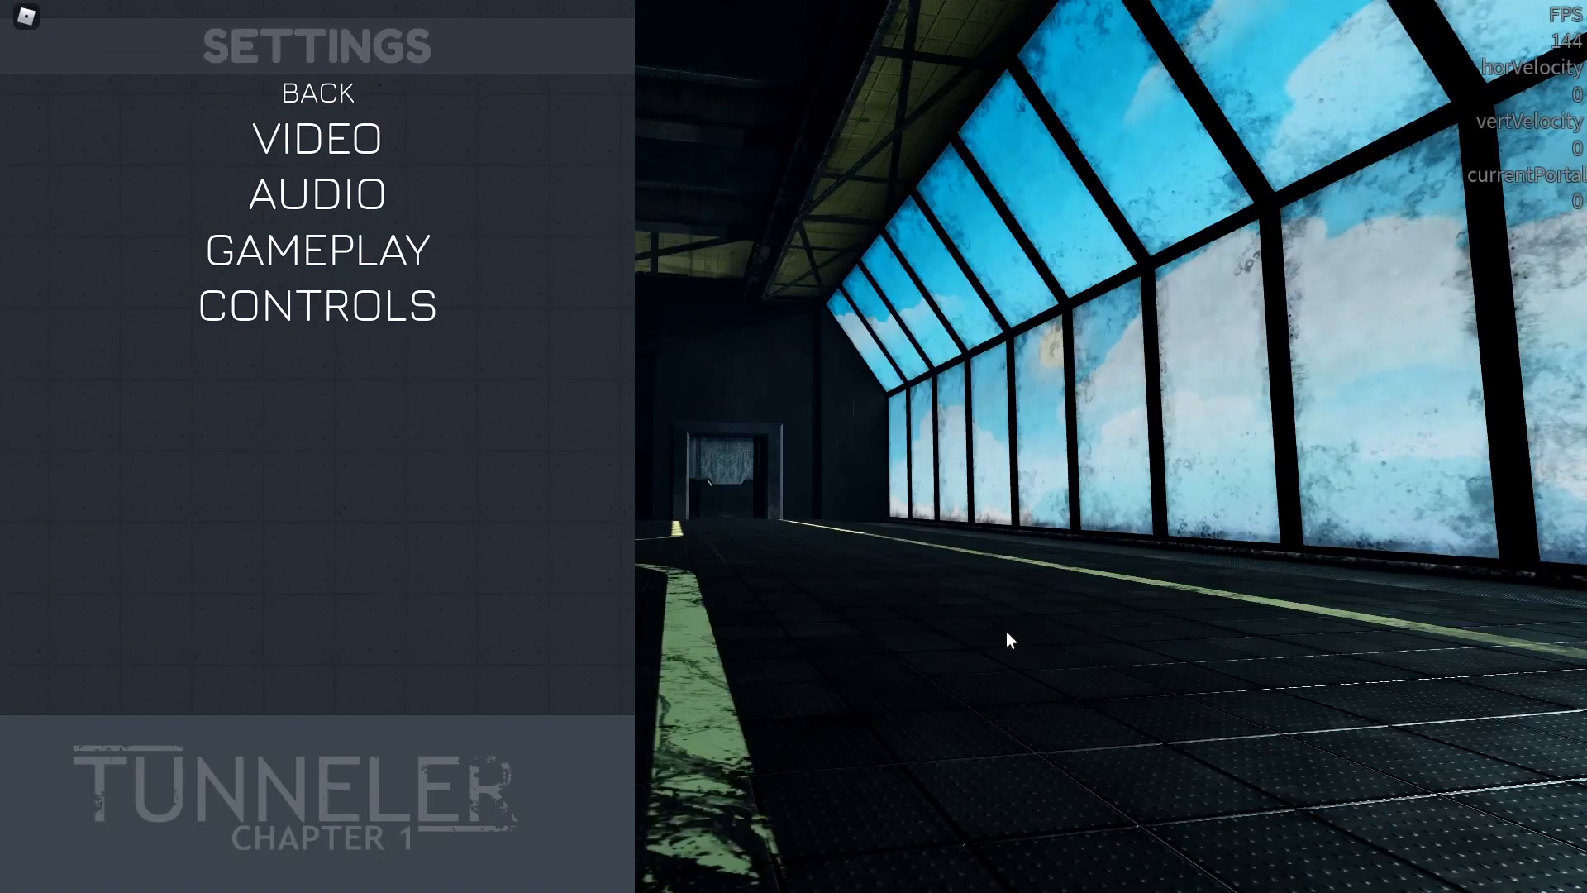
pyautogui.moveTo(734, 235)
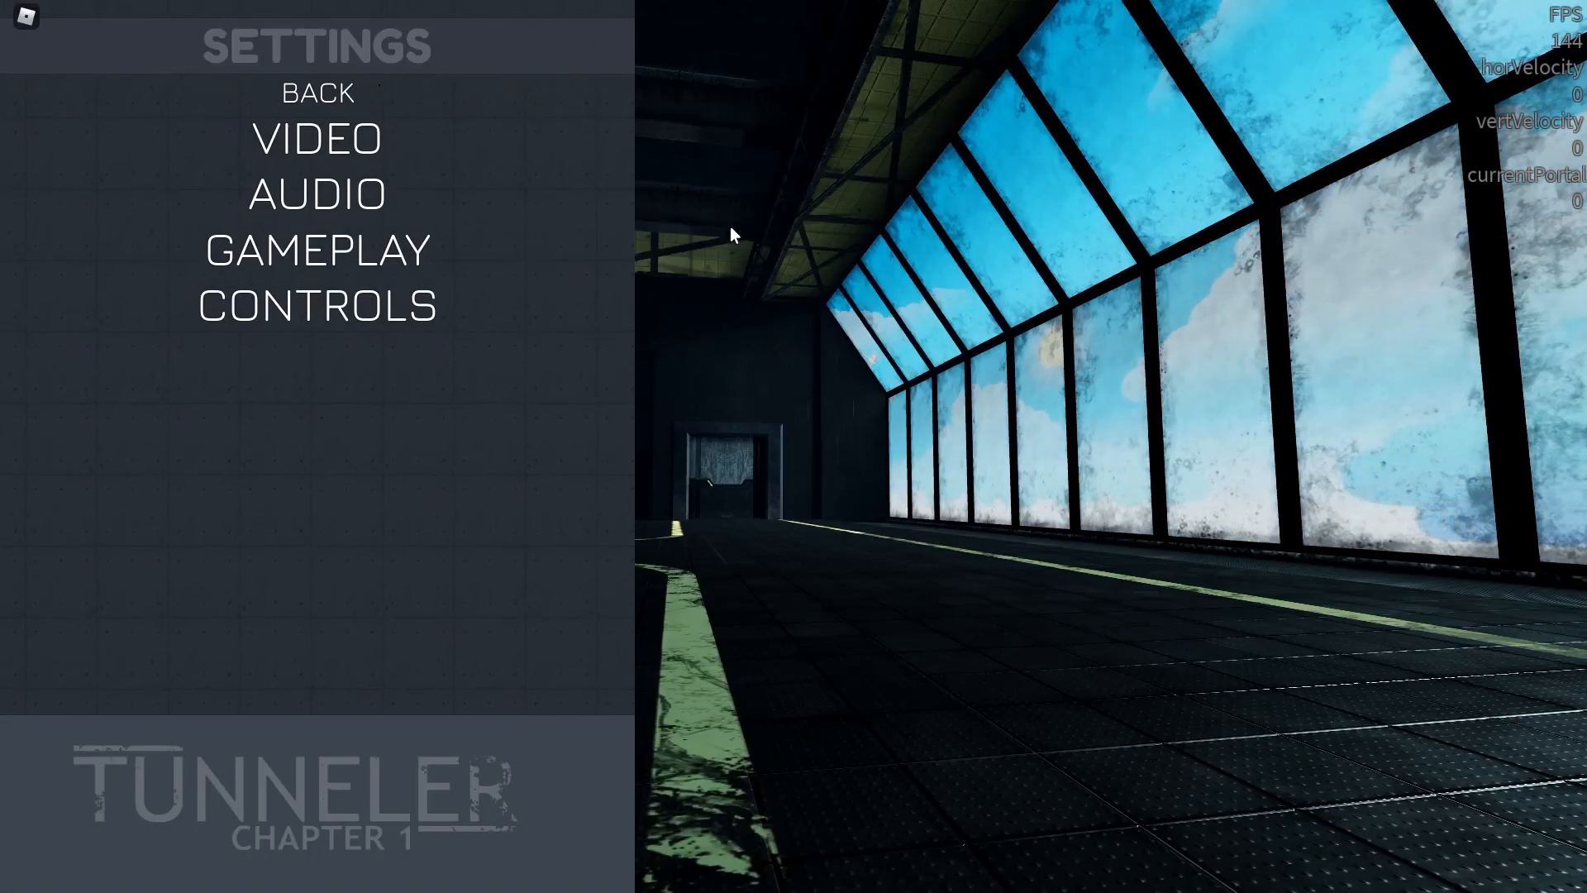
pyautogui.moveTo(1026, 711)
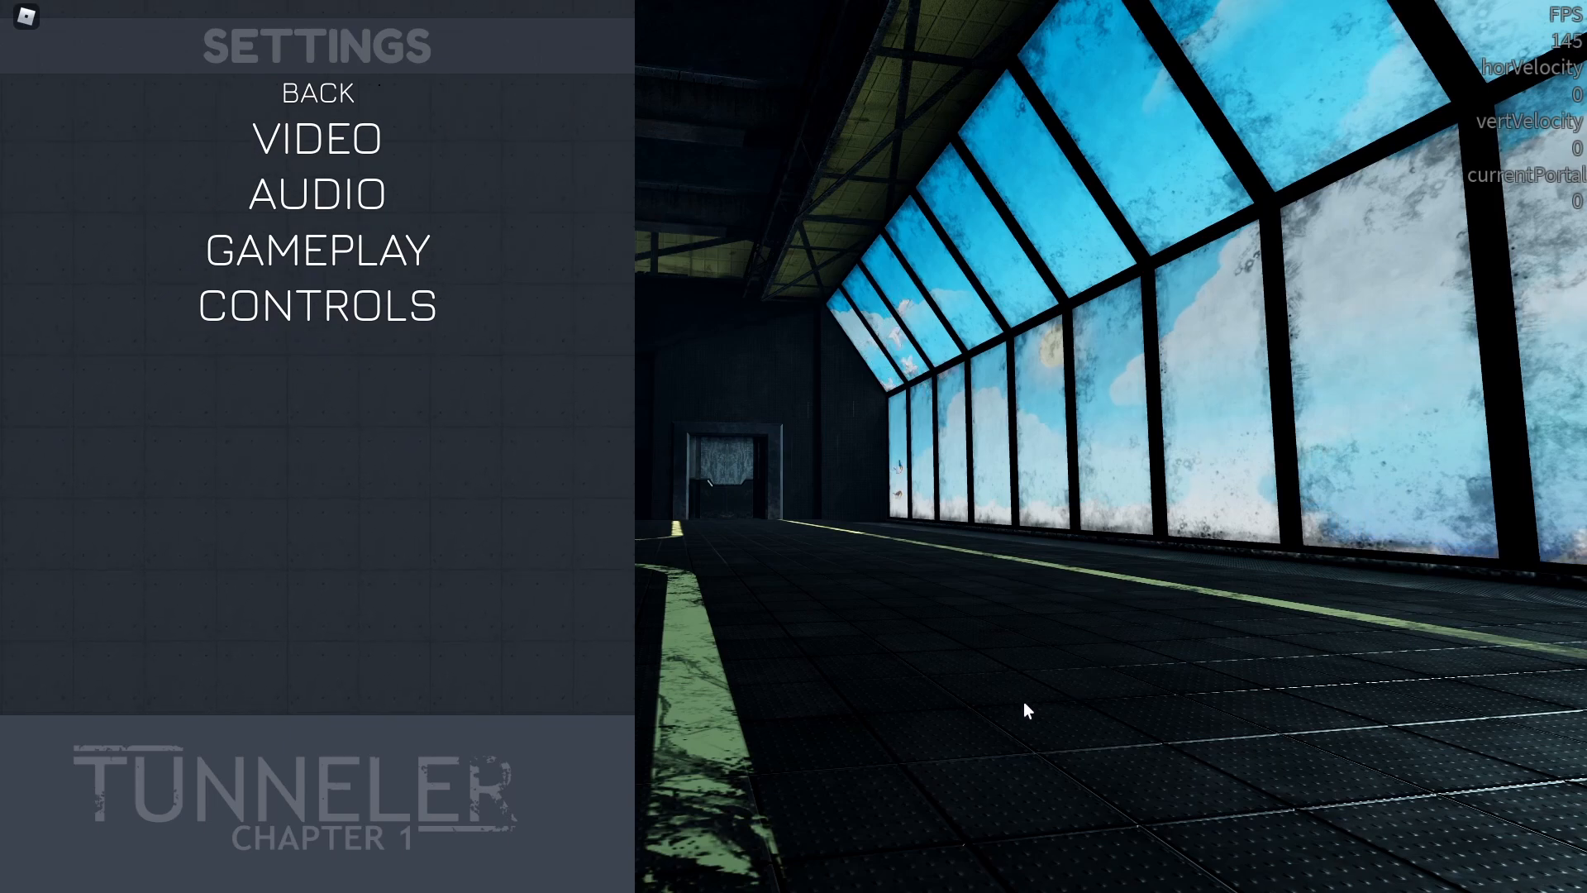
pyautogui.moveTo(355, 99)
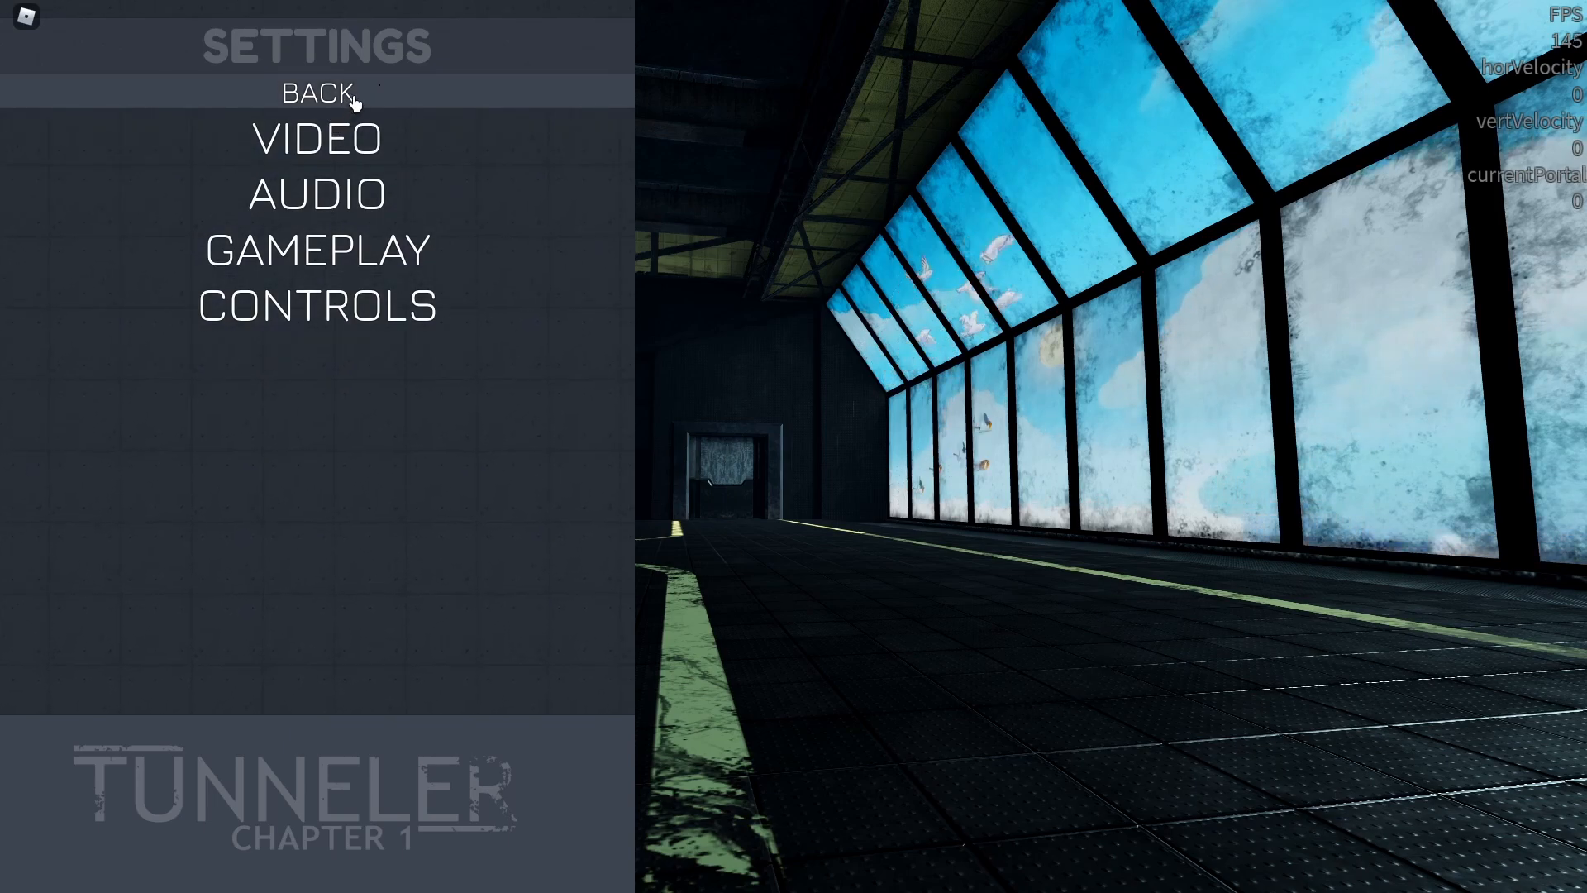
pyautogui.click(316, 92)
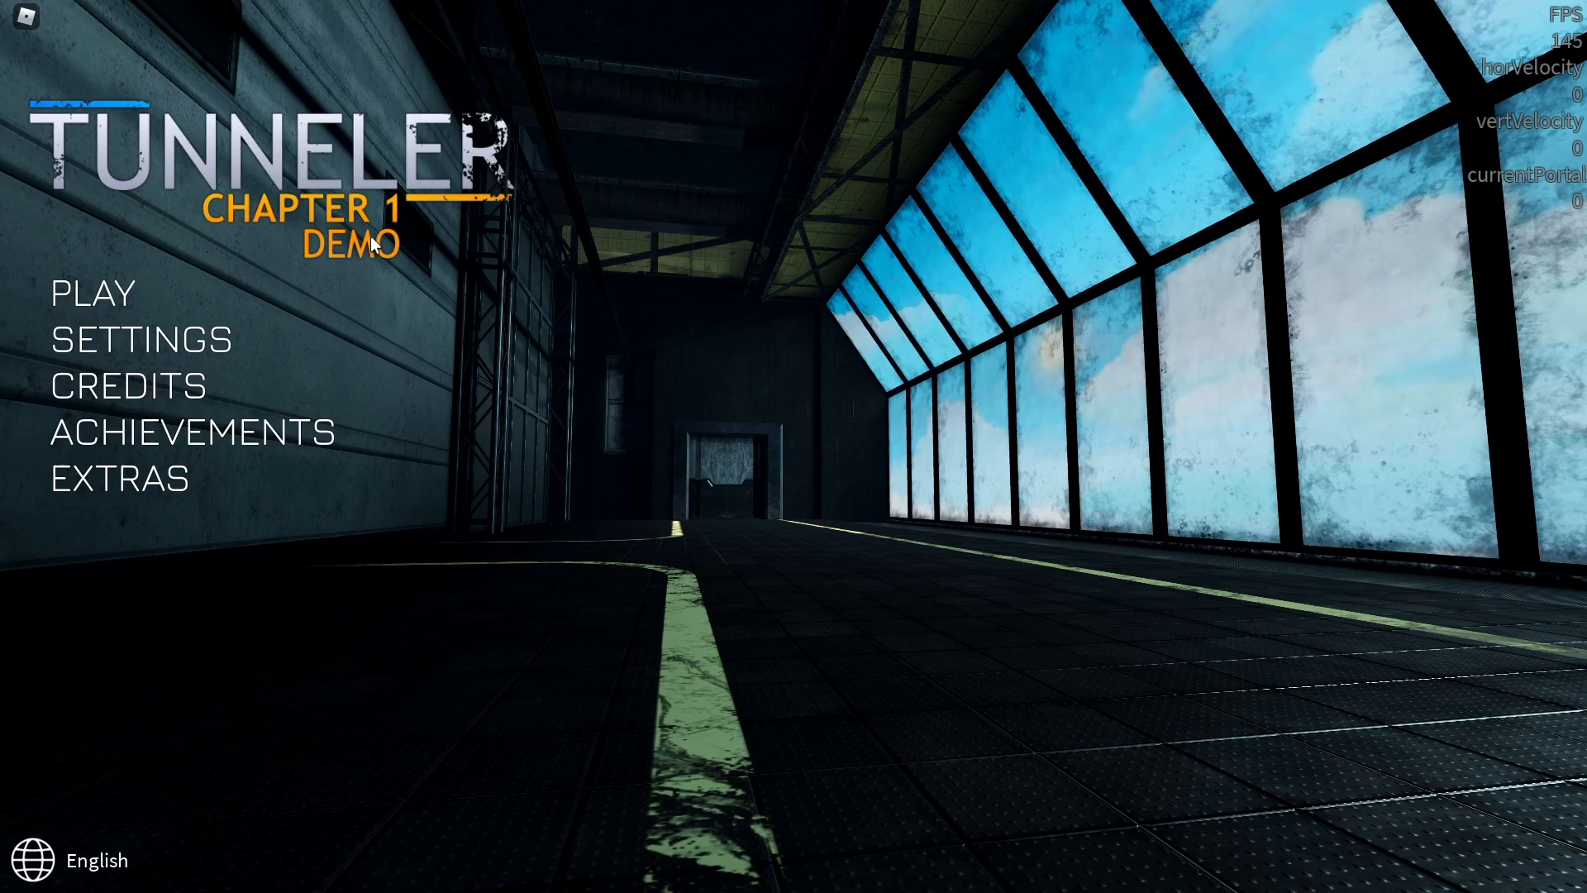
pyautogui.click(139, 339)
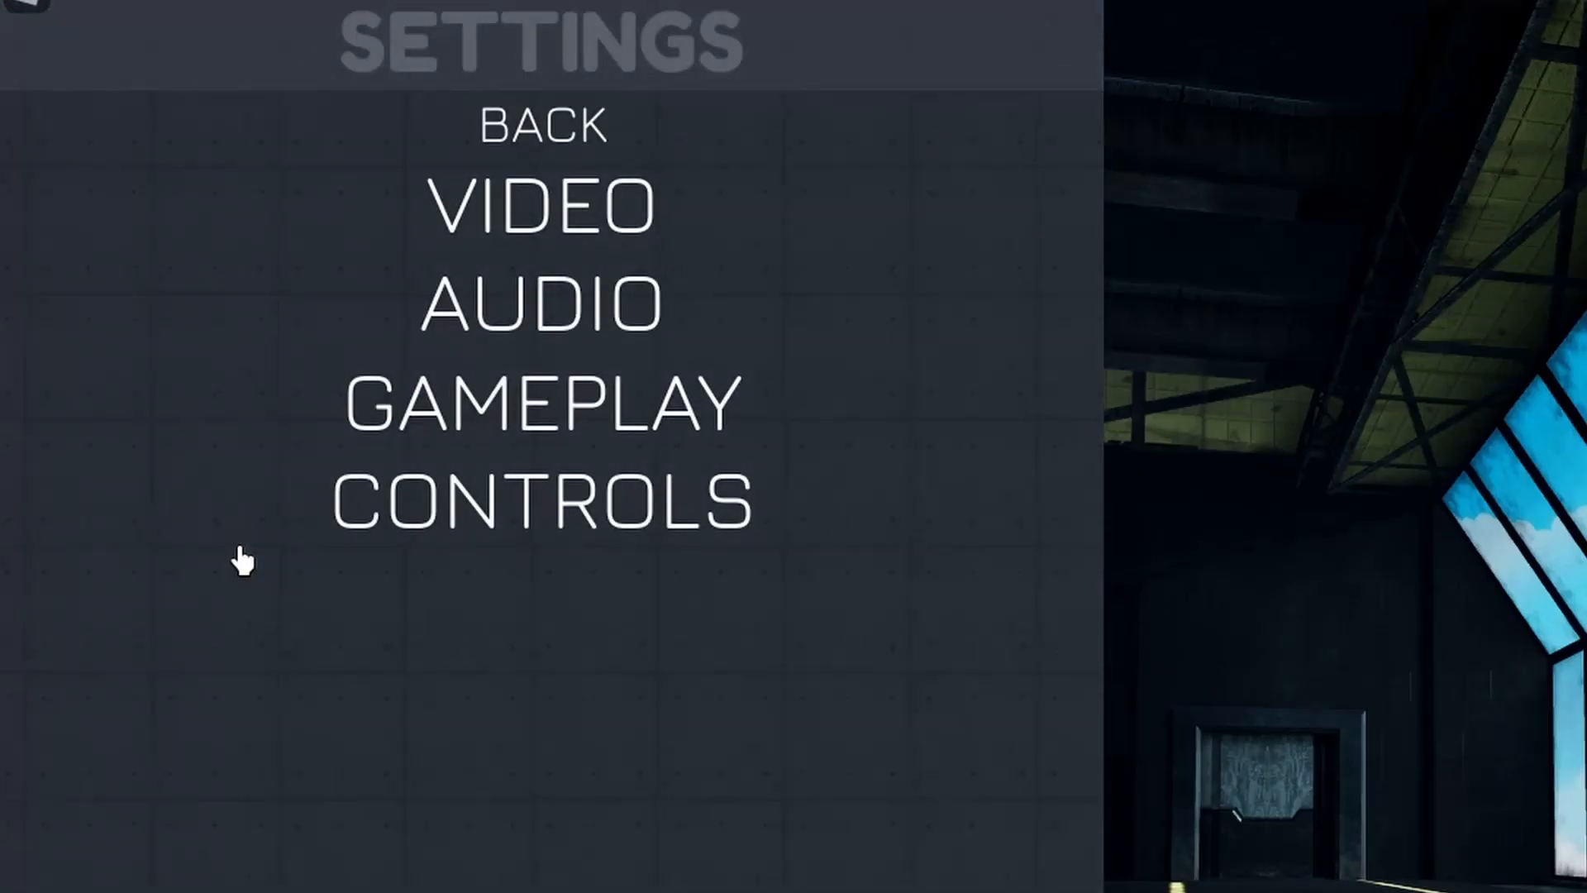
pyautogui.click(542, 206)
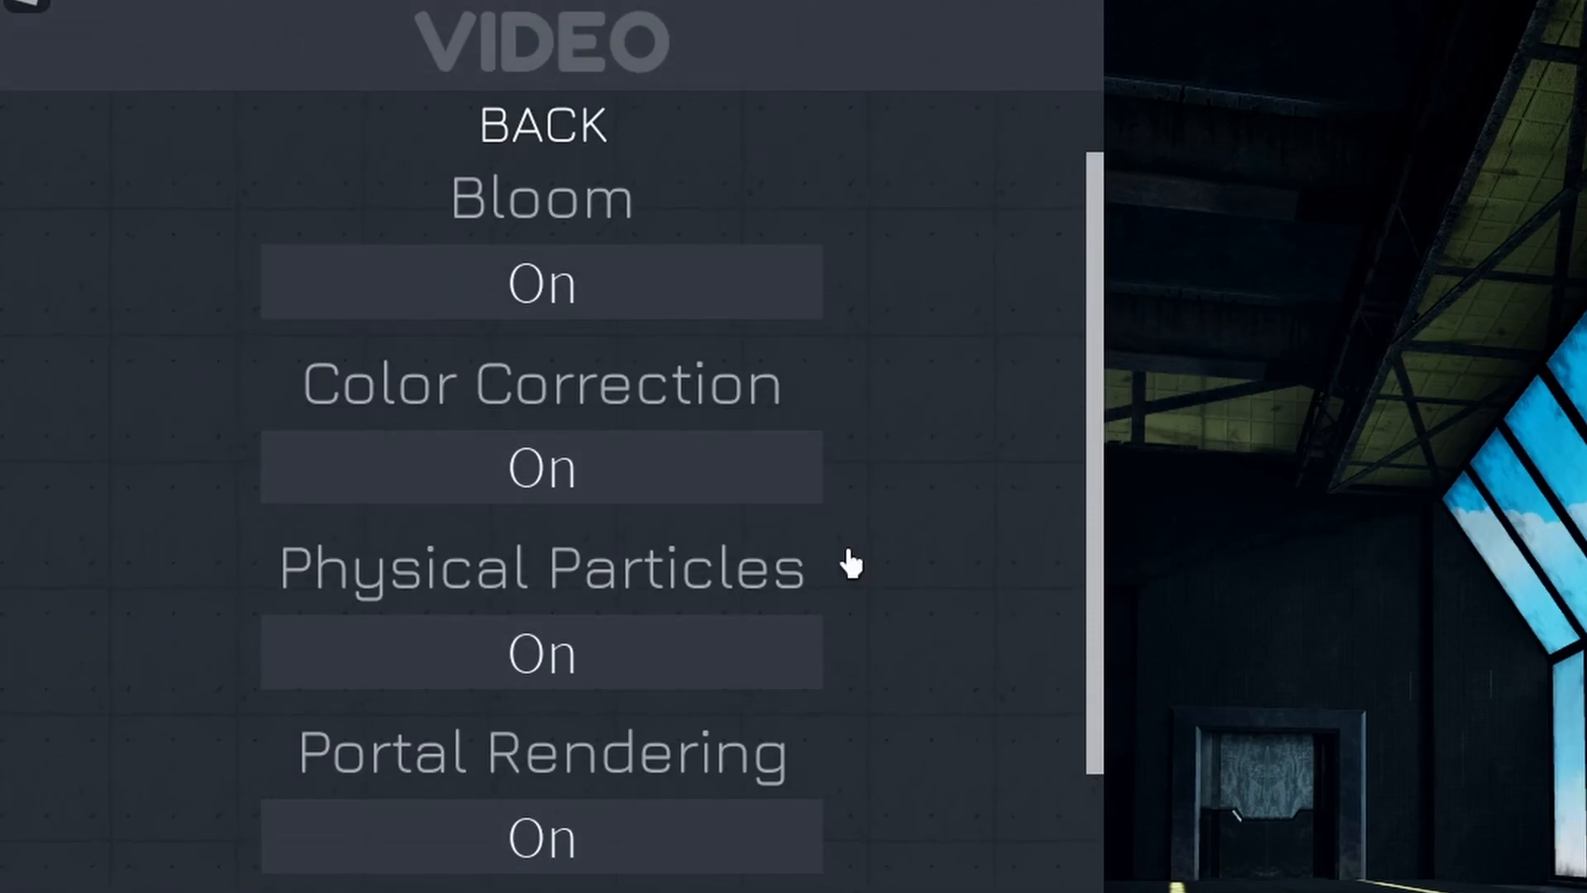
pyautogui.scroll(-3)
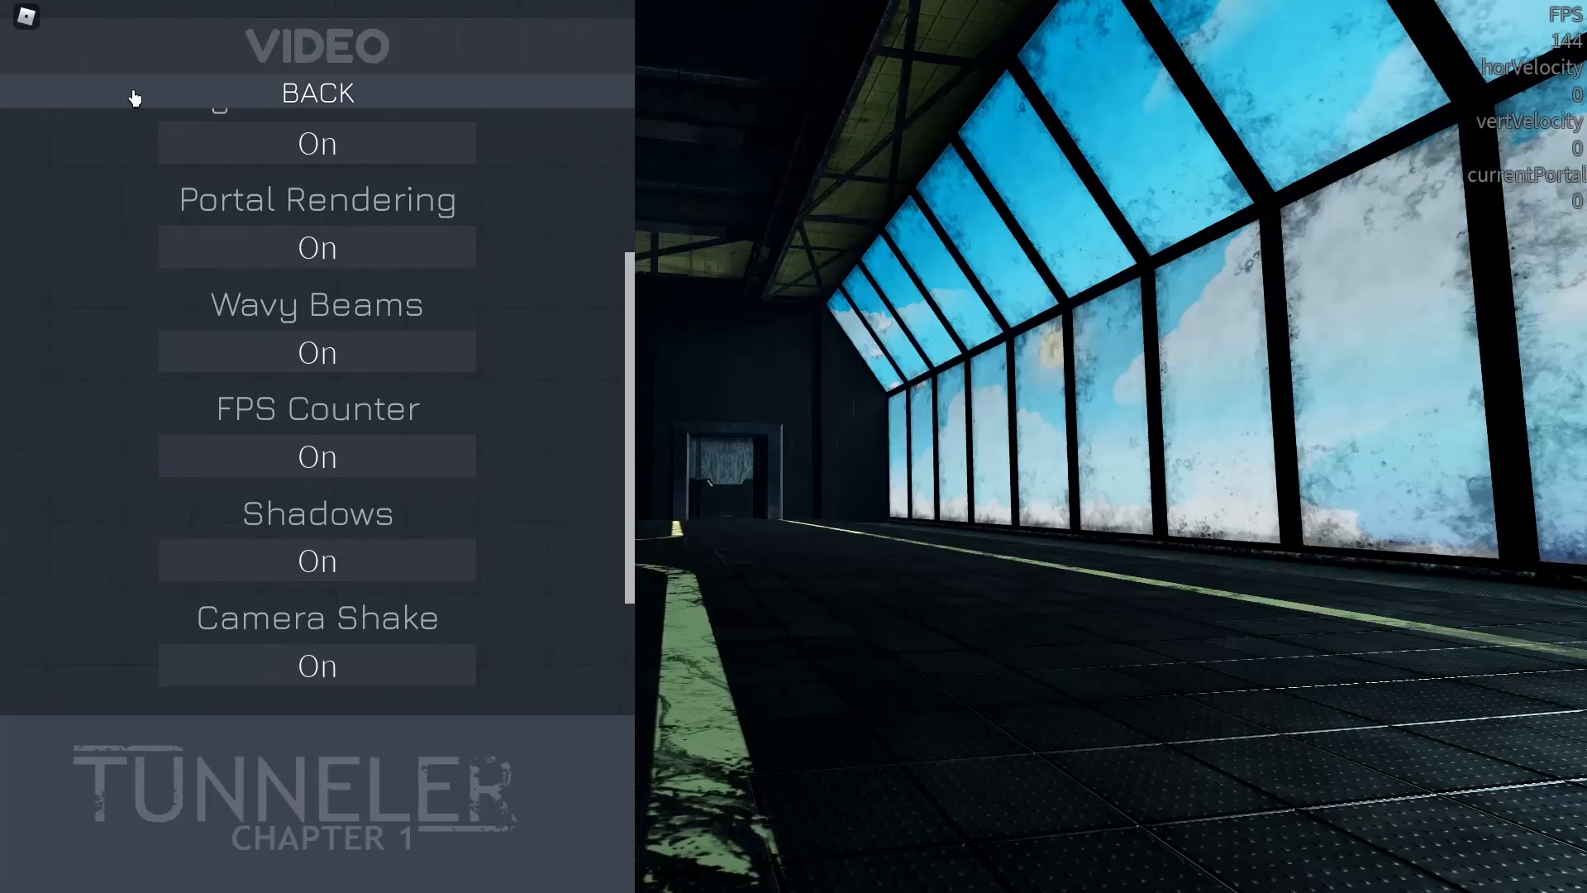
# - Check the gameplay controls settings, then return to the main title menu
pyautogui.click(317, 92)
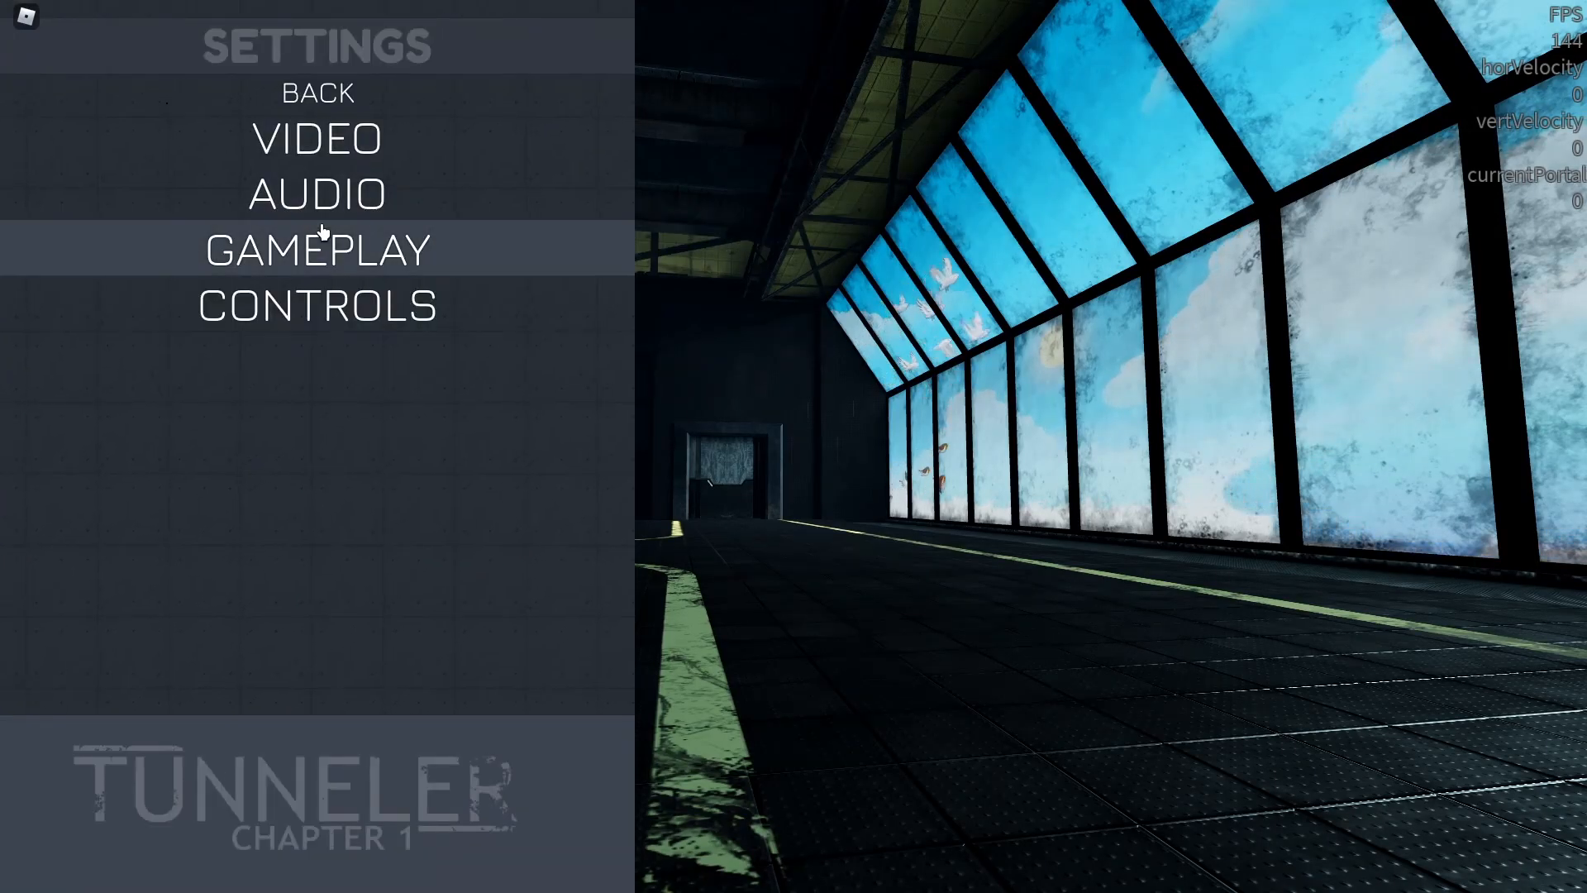
pyautogui.click(316, 306)
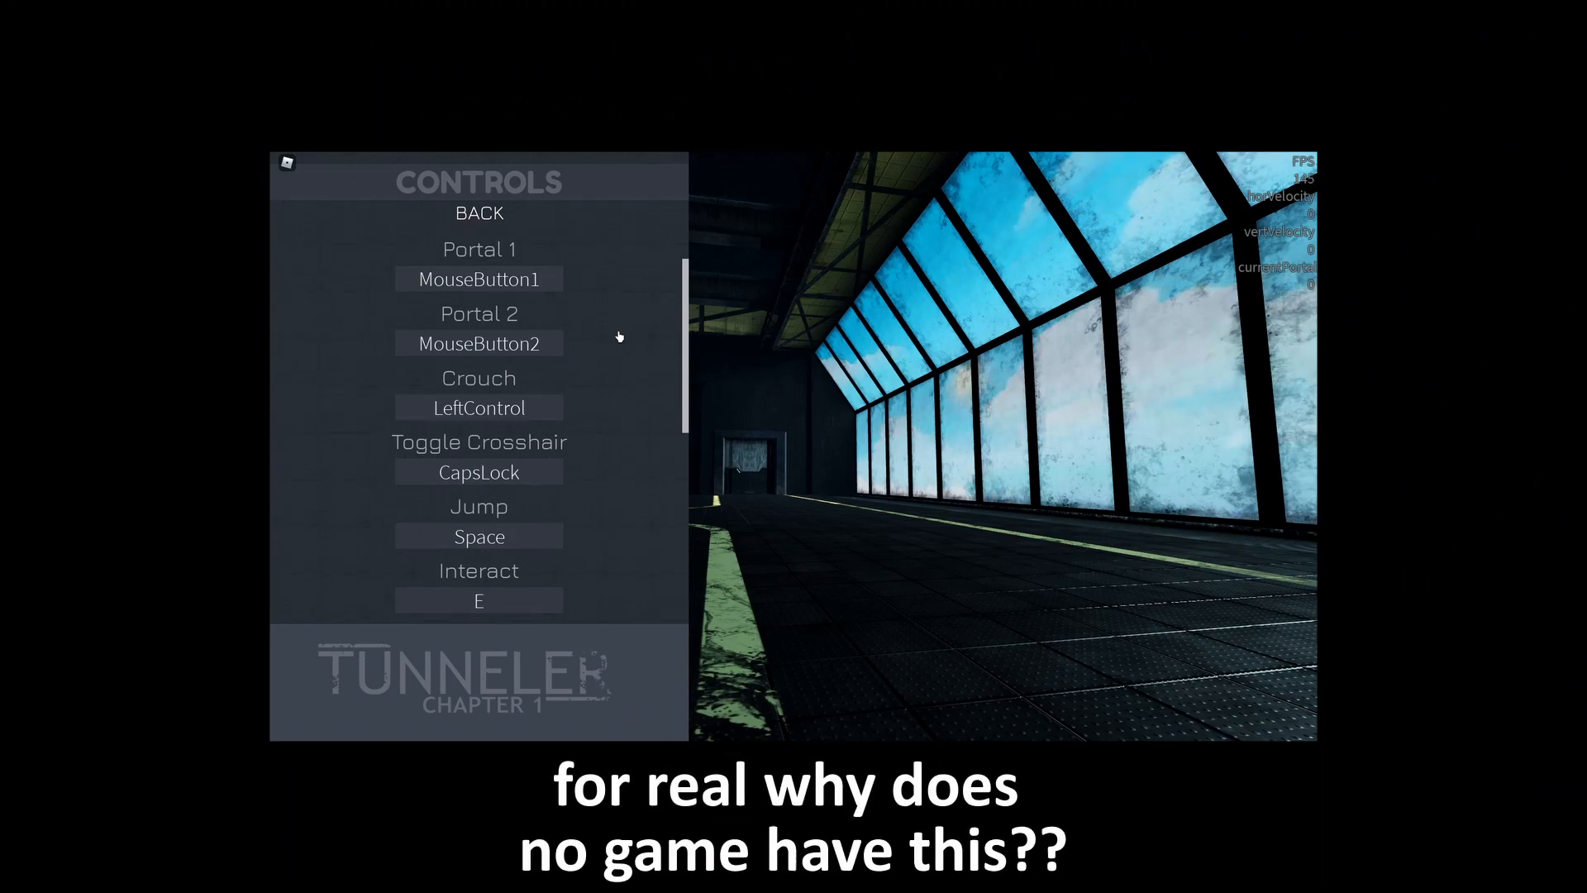
pyautogui.click(479, 212)
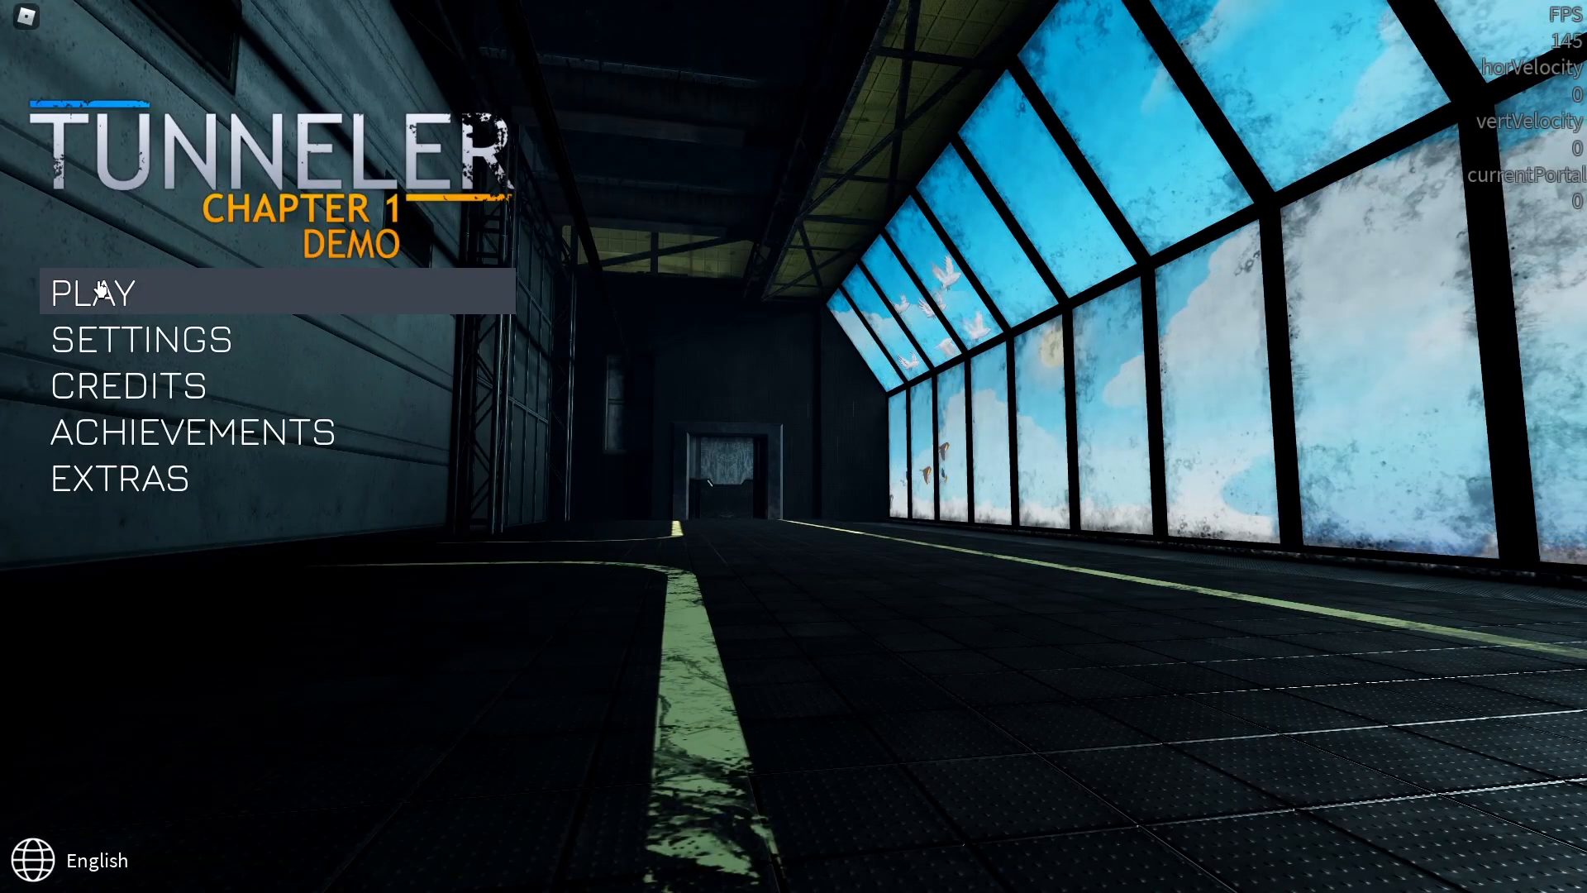
# - Start the Tunneler demo from the PLAY button
pyautogui.click(92, 292)
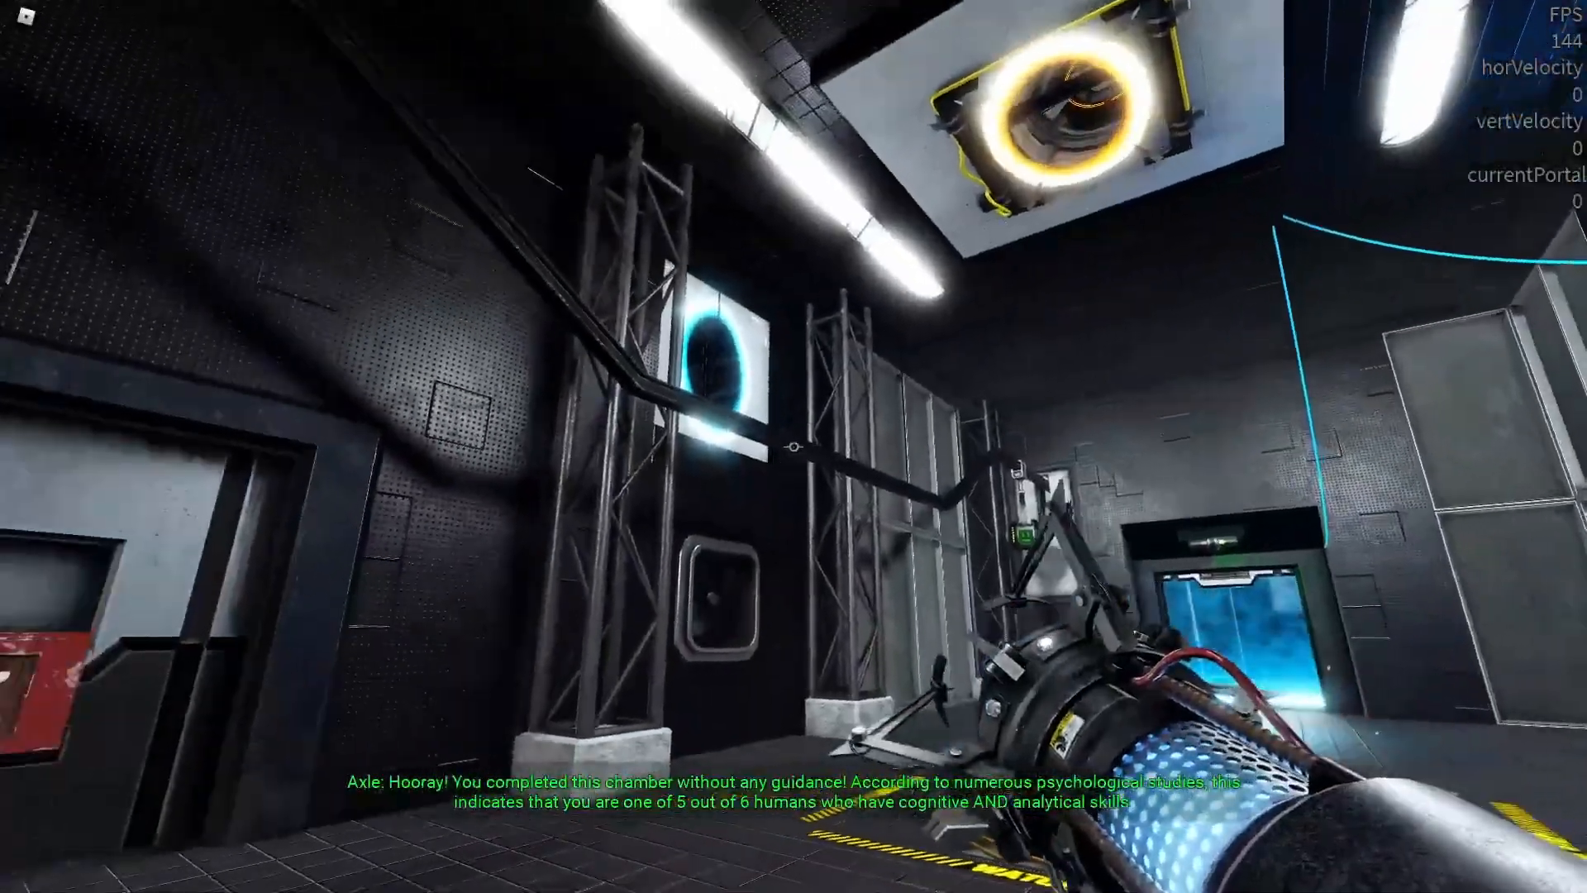
pyautogui.moveTo(794, 447)
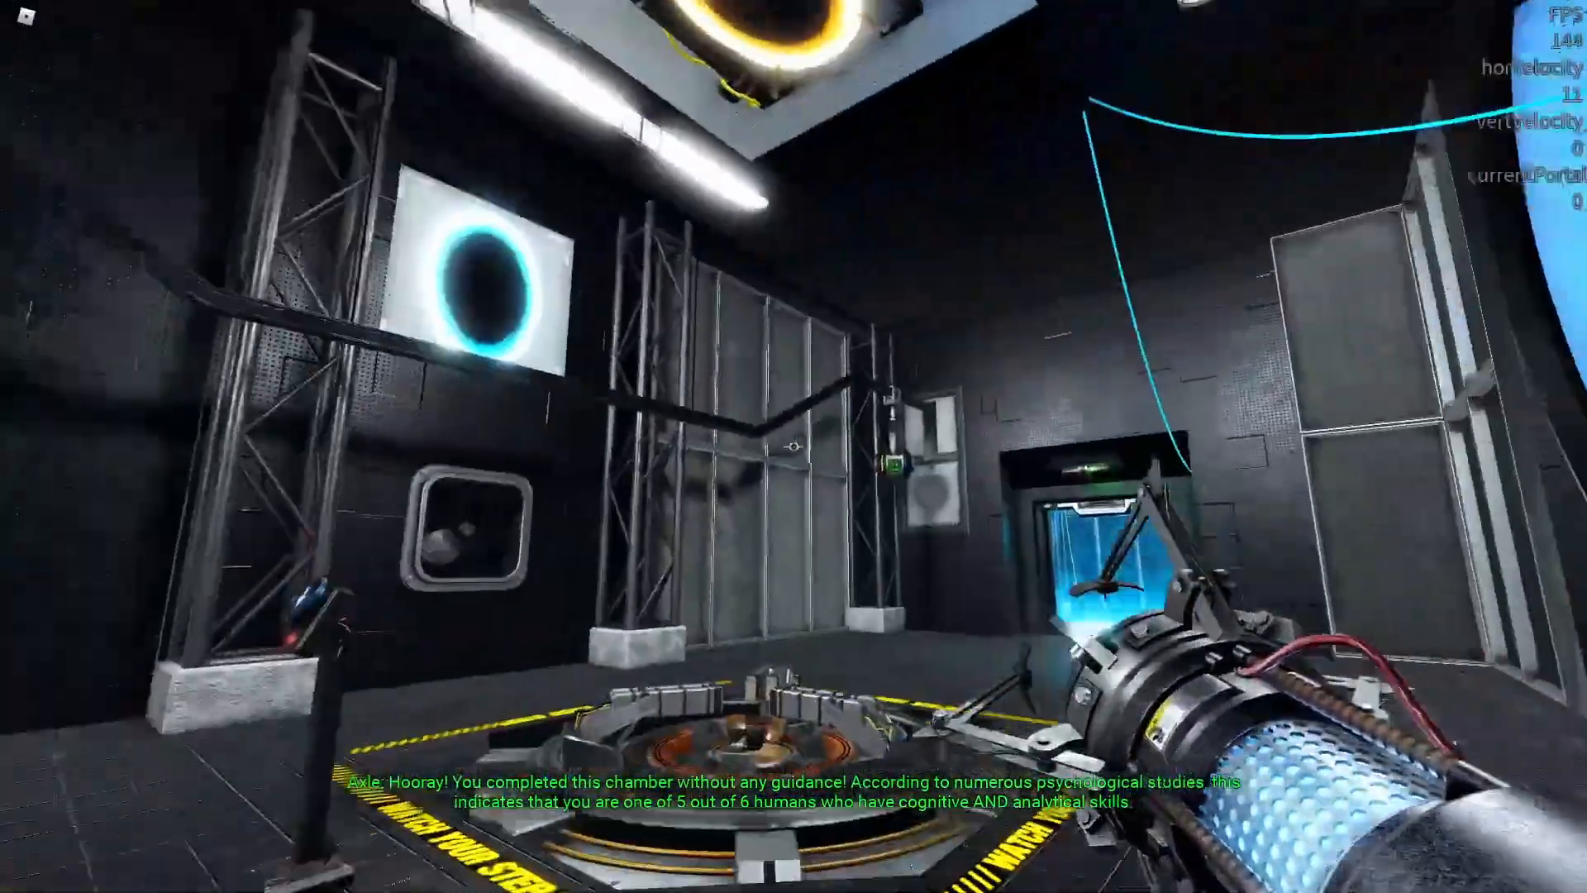
pyautogui.moveTo(794, 446)
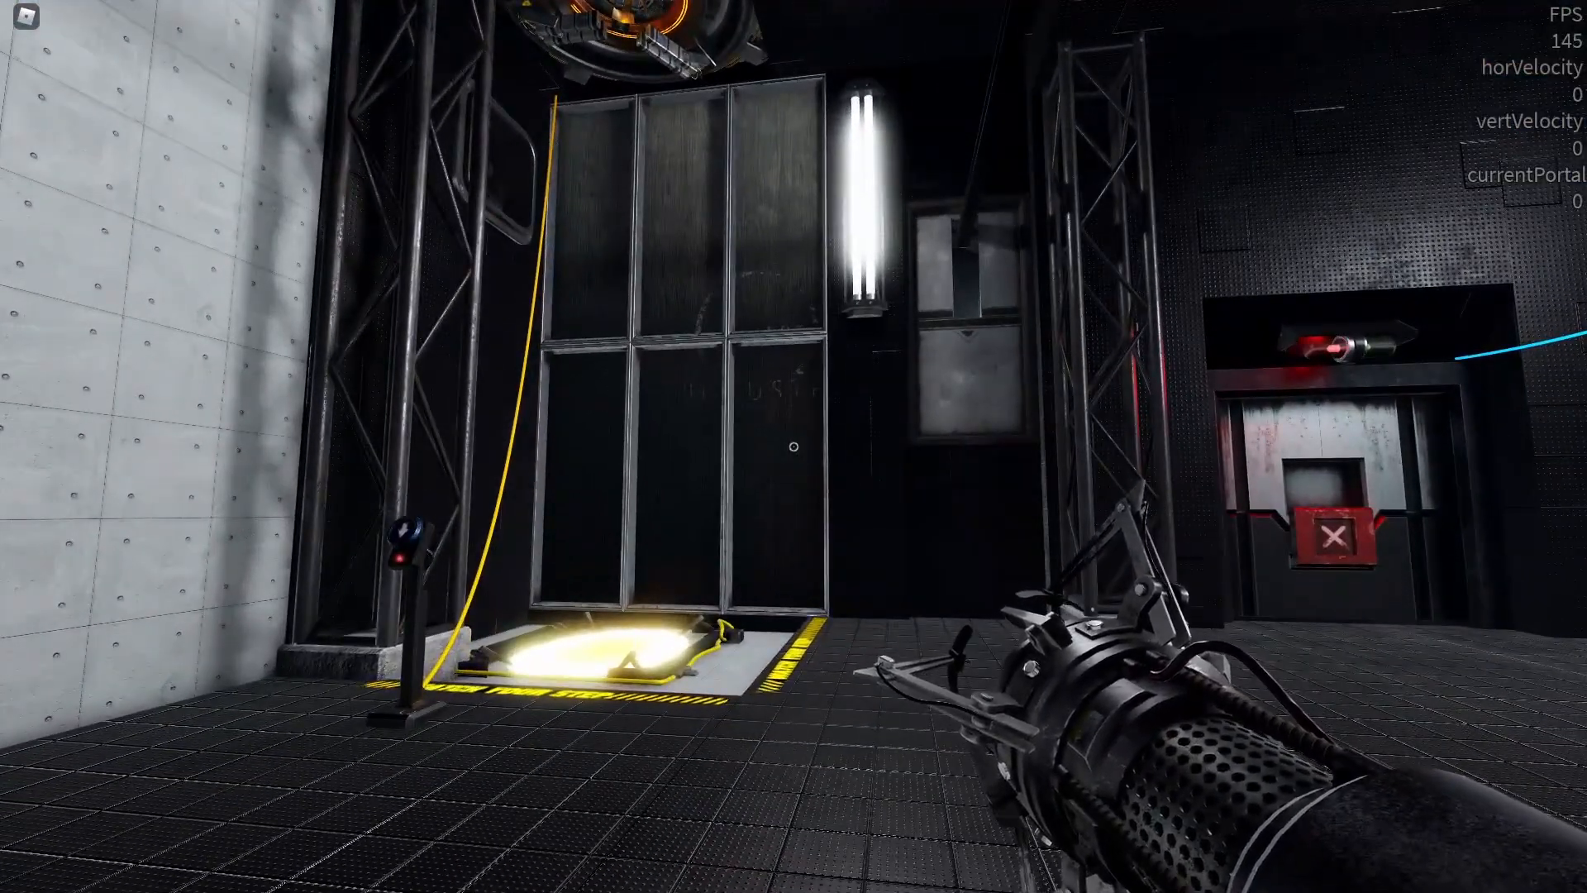
pyautogui.moveTo(794, 446)
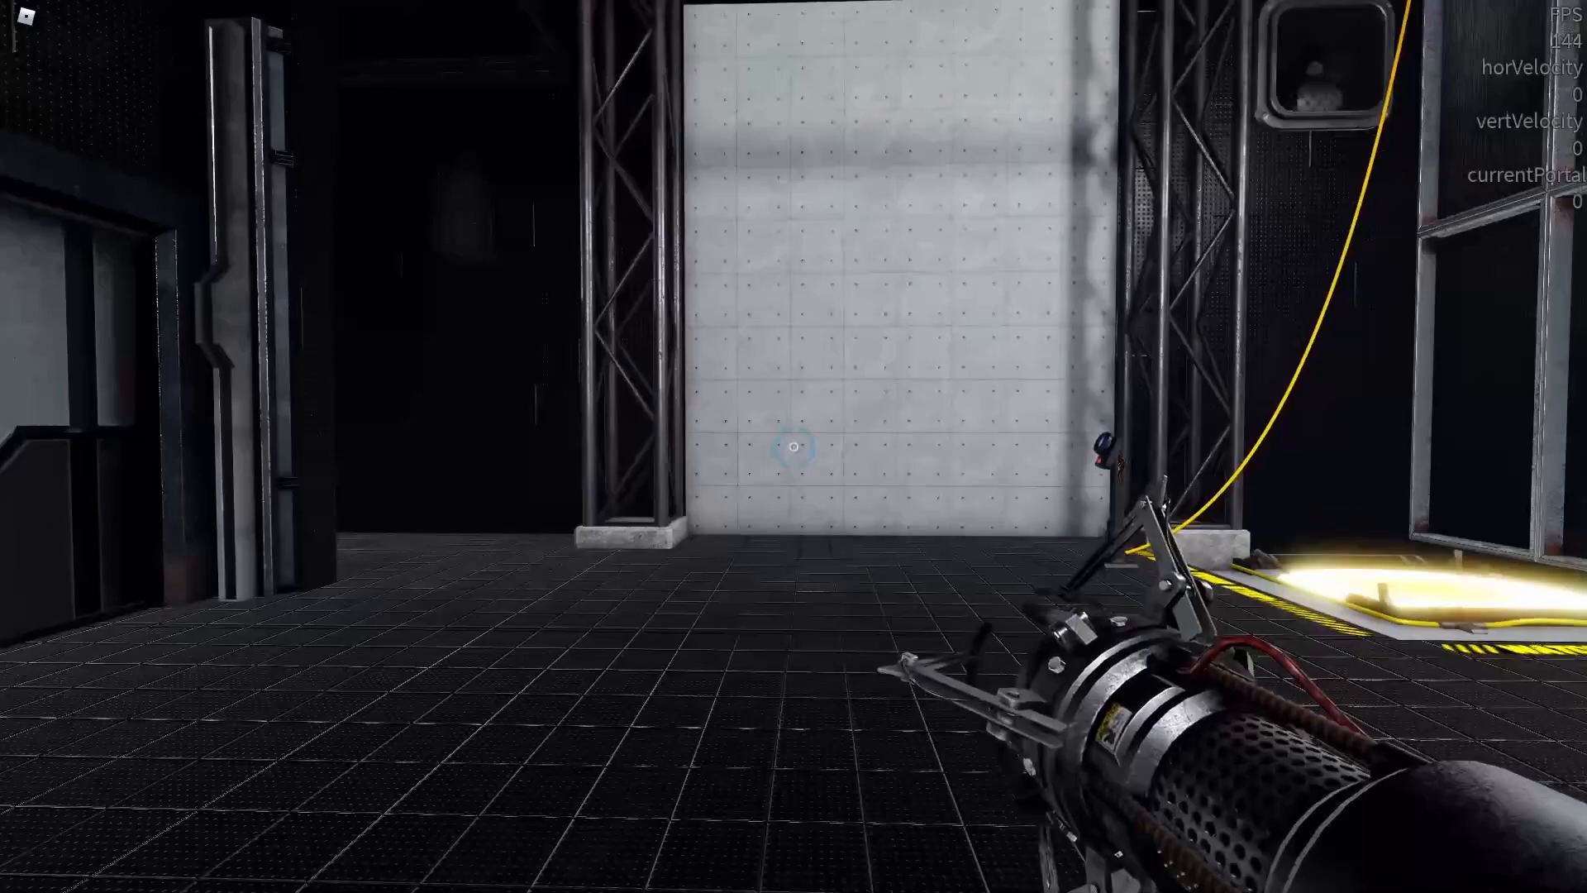
# - Fire a blue portal onto the white concrete wall
pyautogui.click(794, 446)
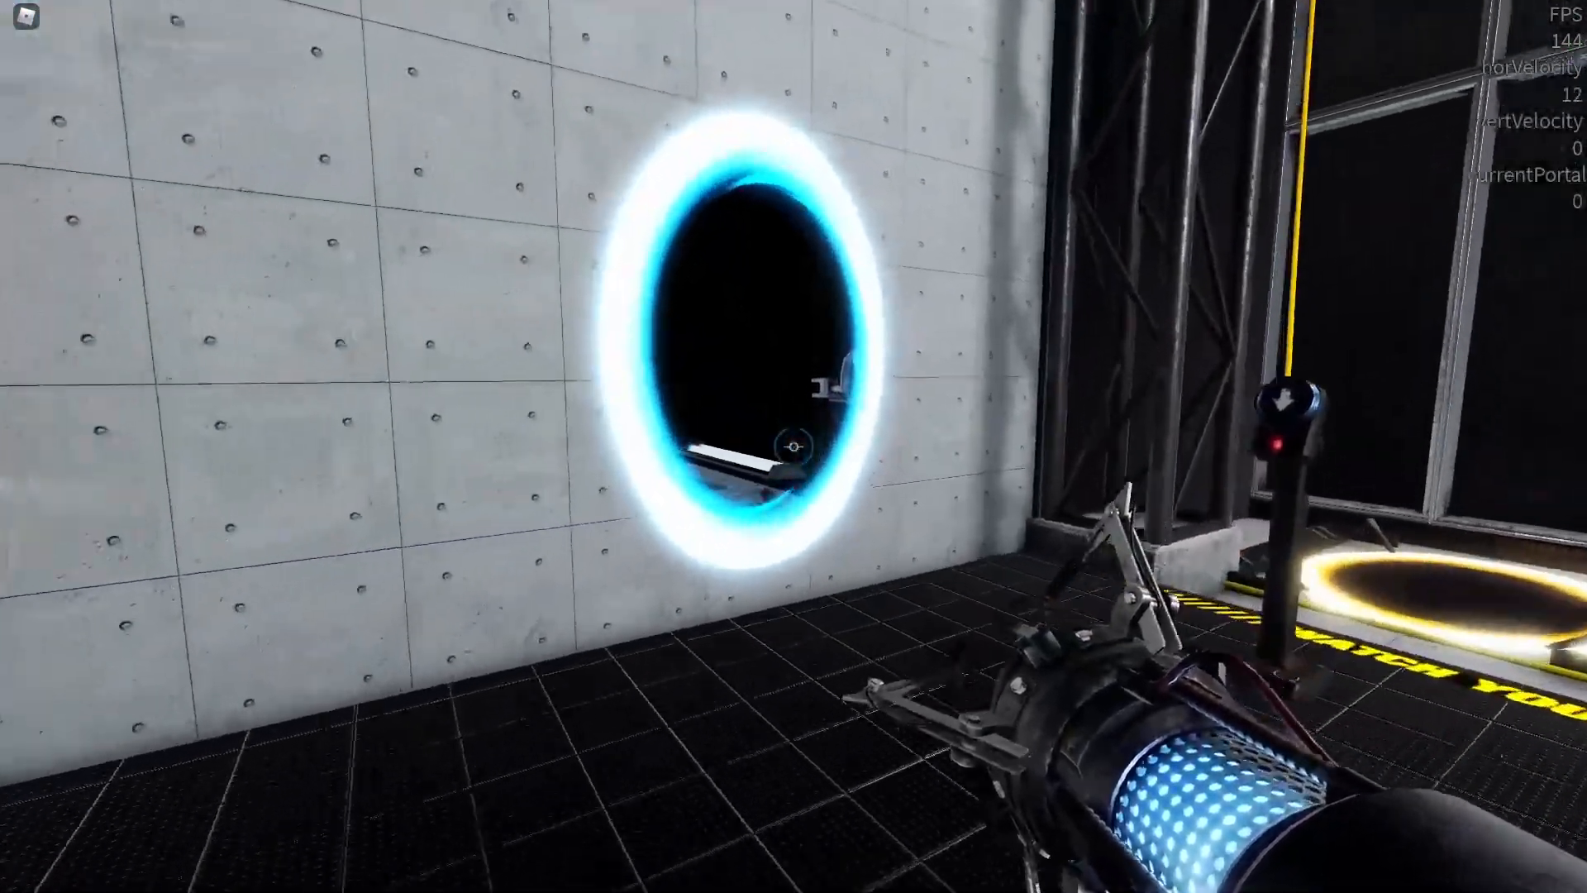
pyautogui.moveTo(794, 443)
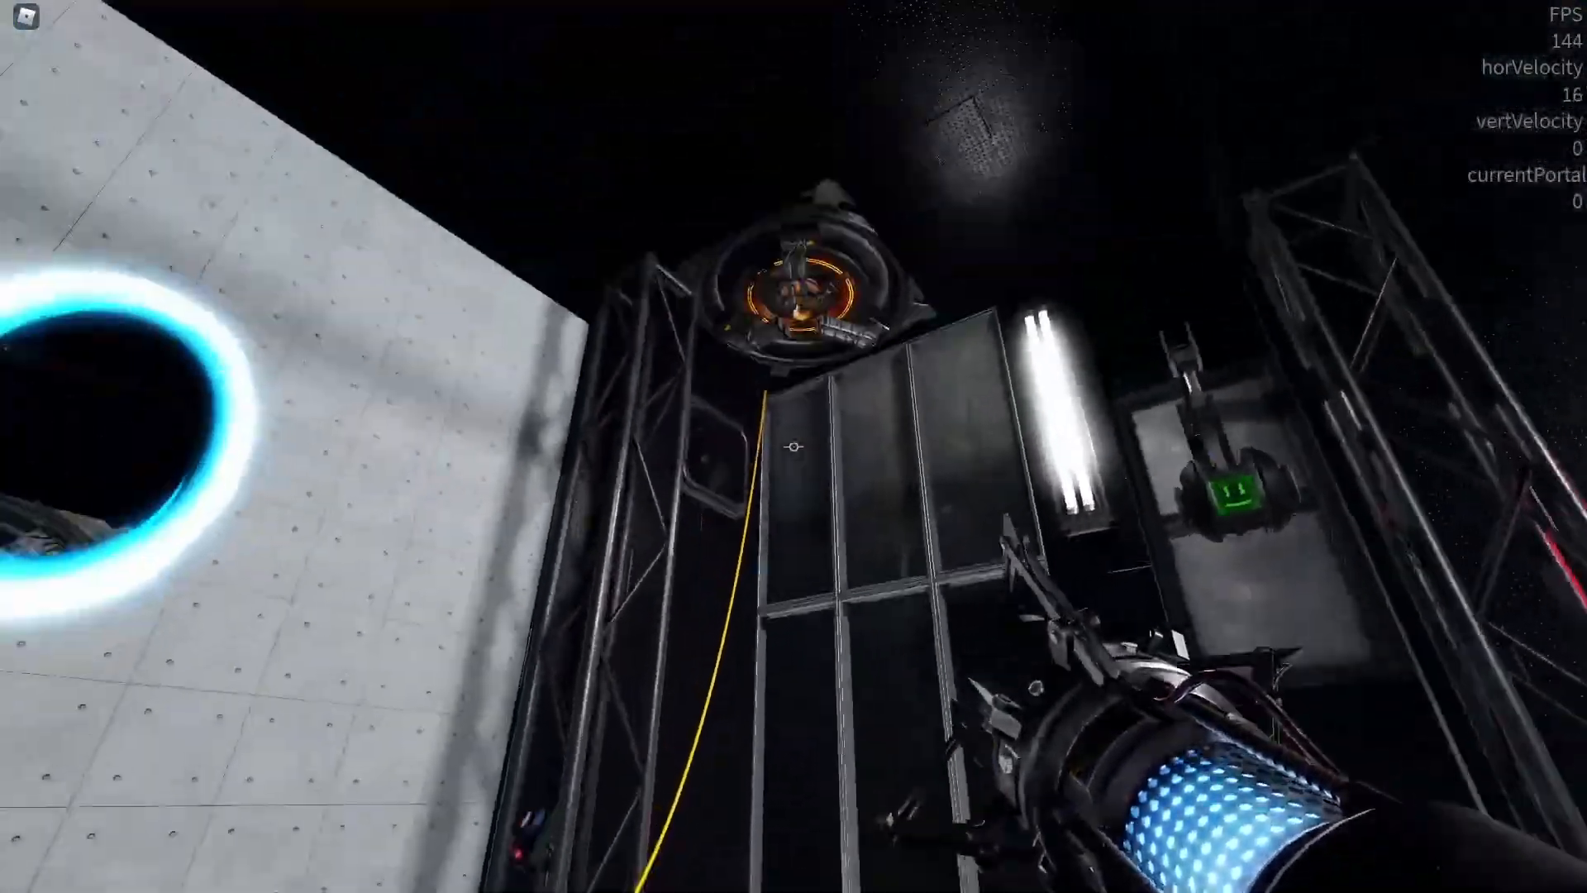
pyautogui.moveTo(794, 446)
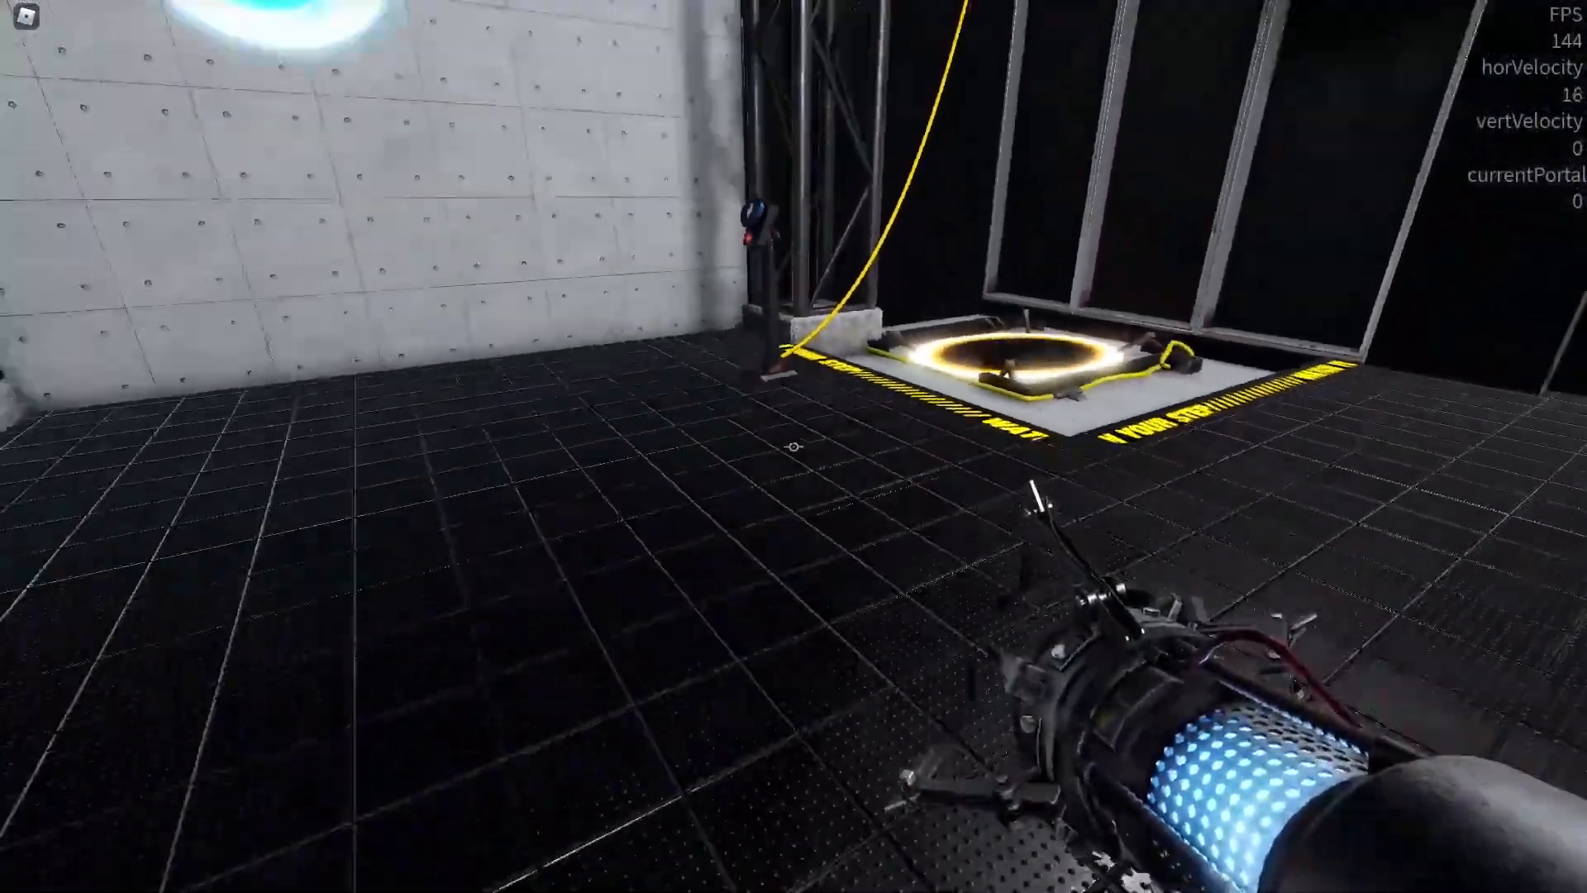
pyautogui.moveTo(794, 446)
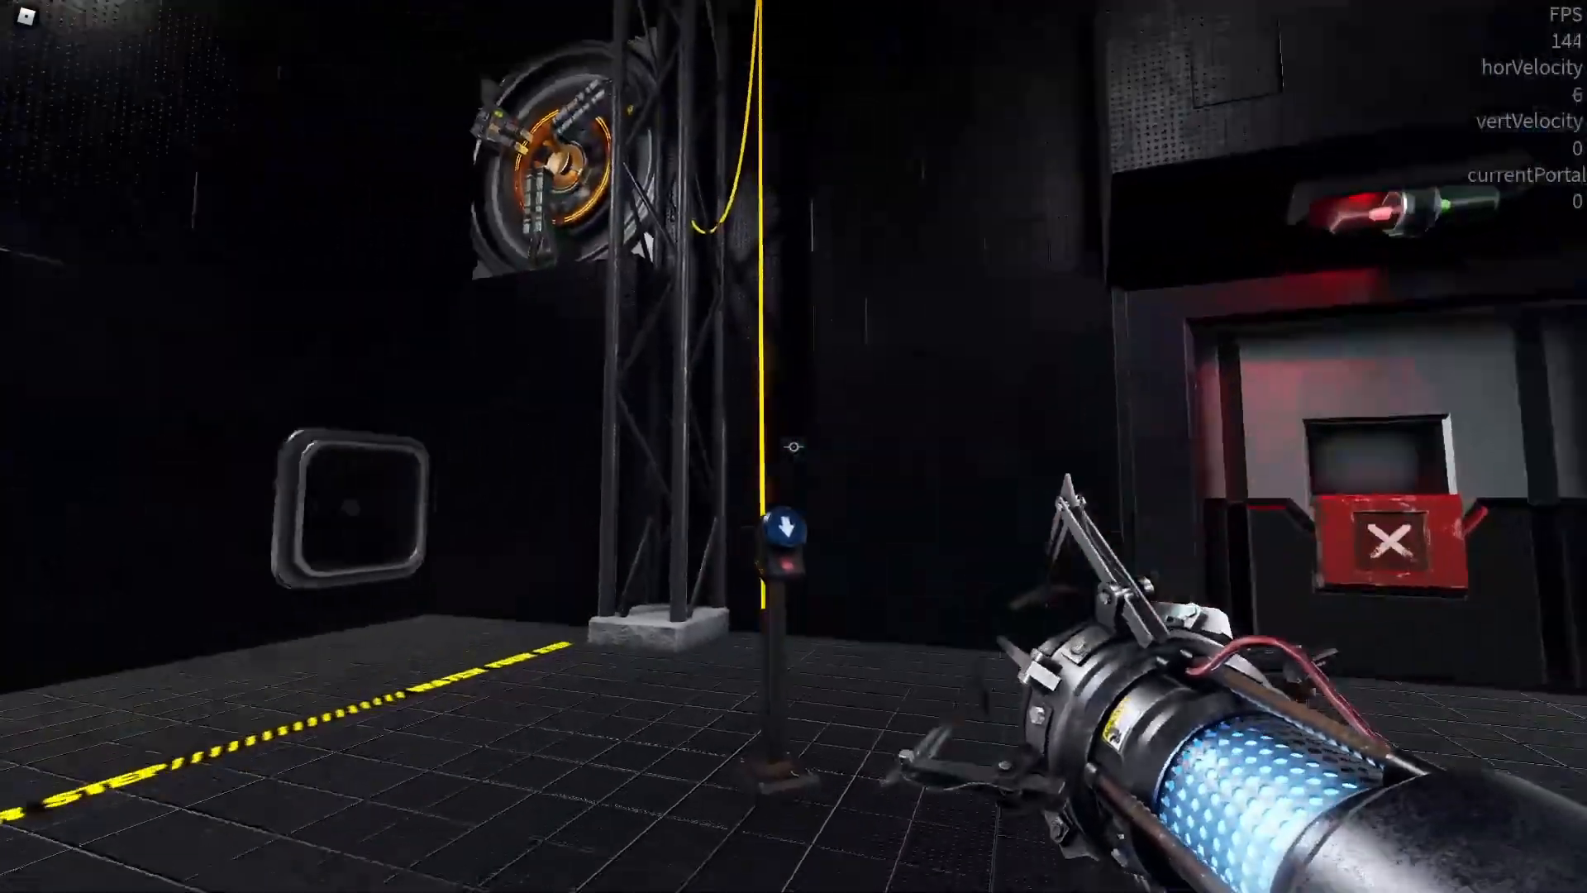
pyautogui.moveTo(794, 446)
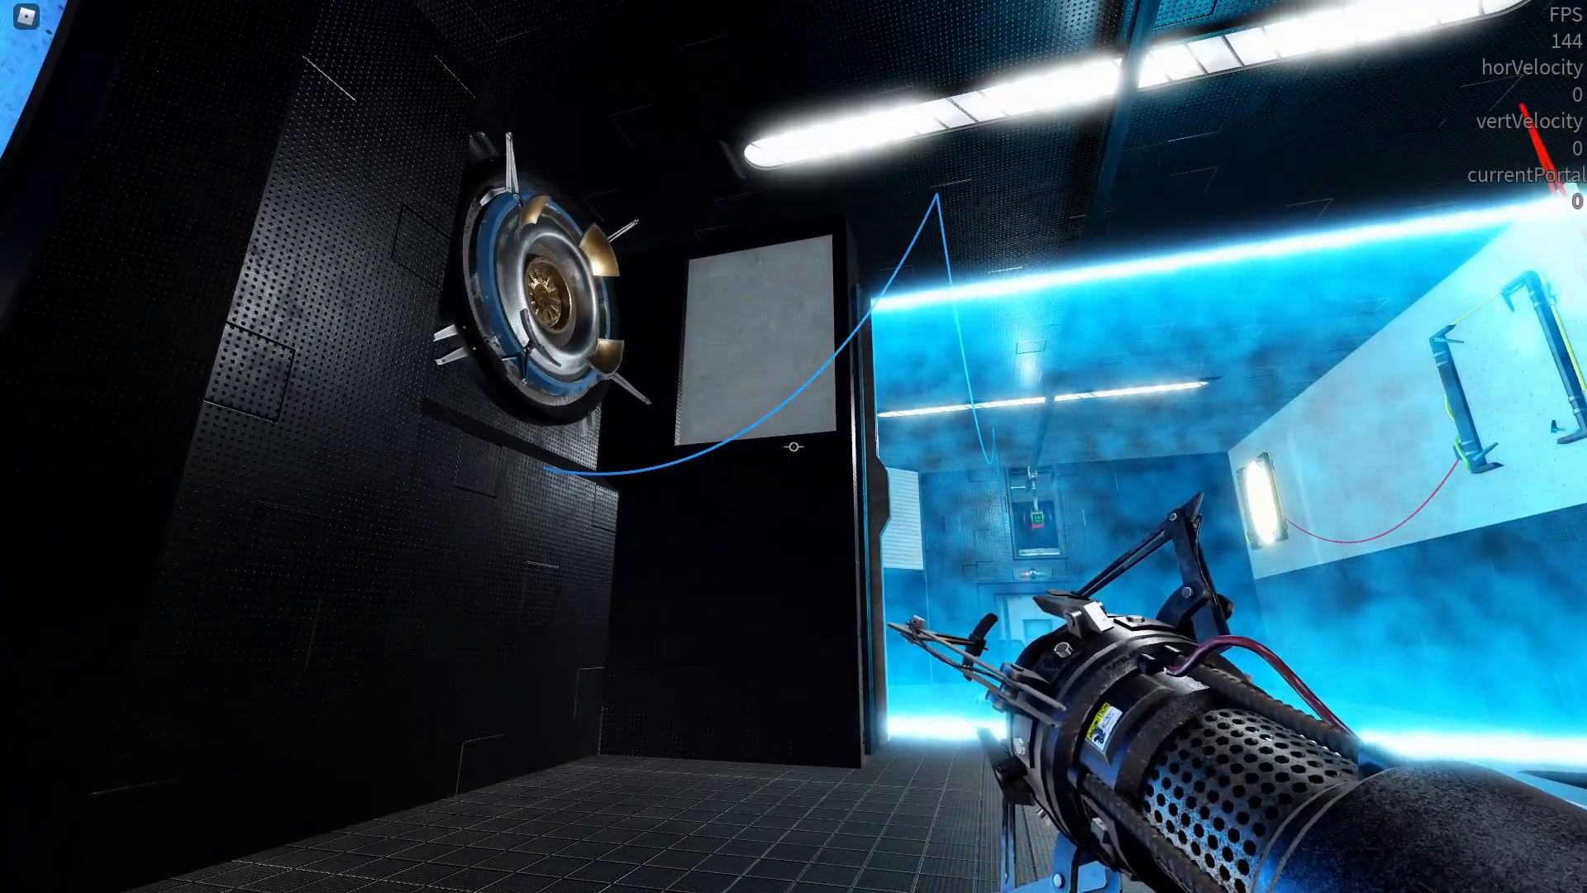
pyautogui.moveTo(794, 447)
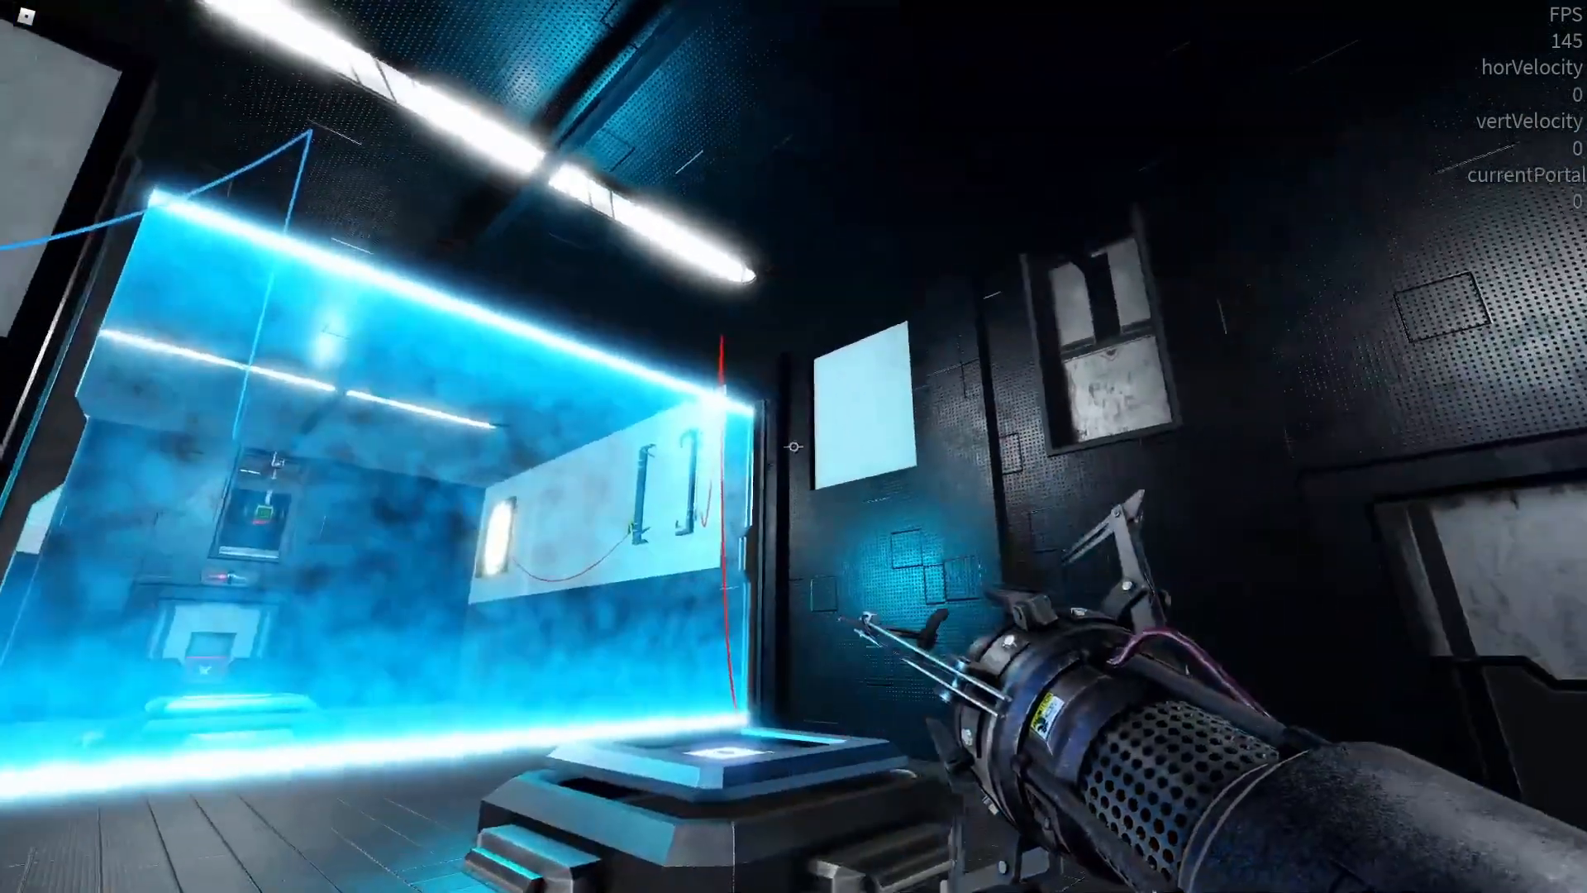
pyautogui.moveTo(793, 446)
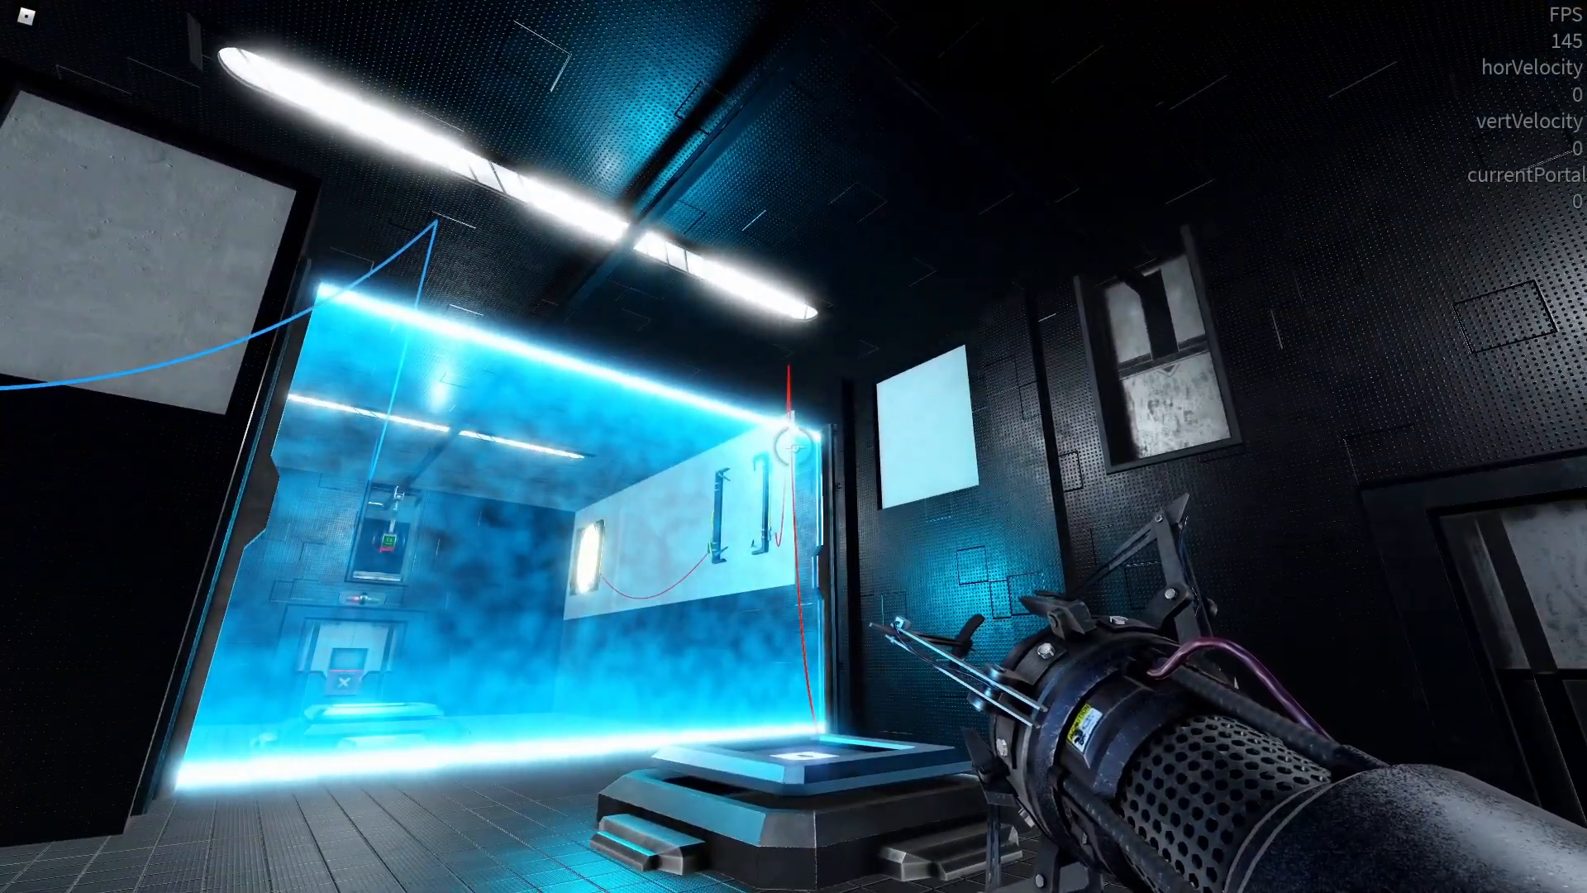